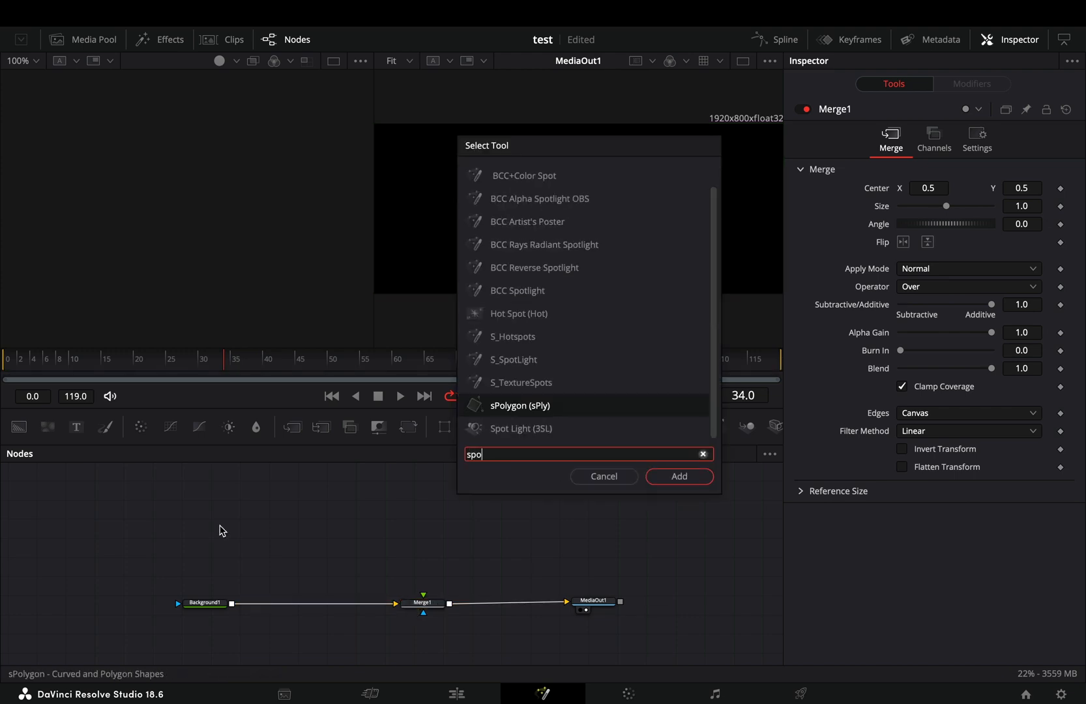
Step: Add an sPolygon shape node to the Fusion composition
{"action": "left_click", "coordinate": [679, 477]}
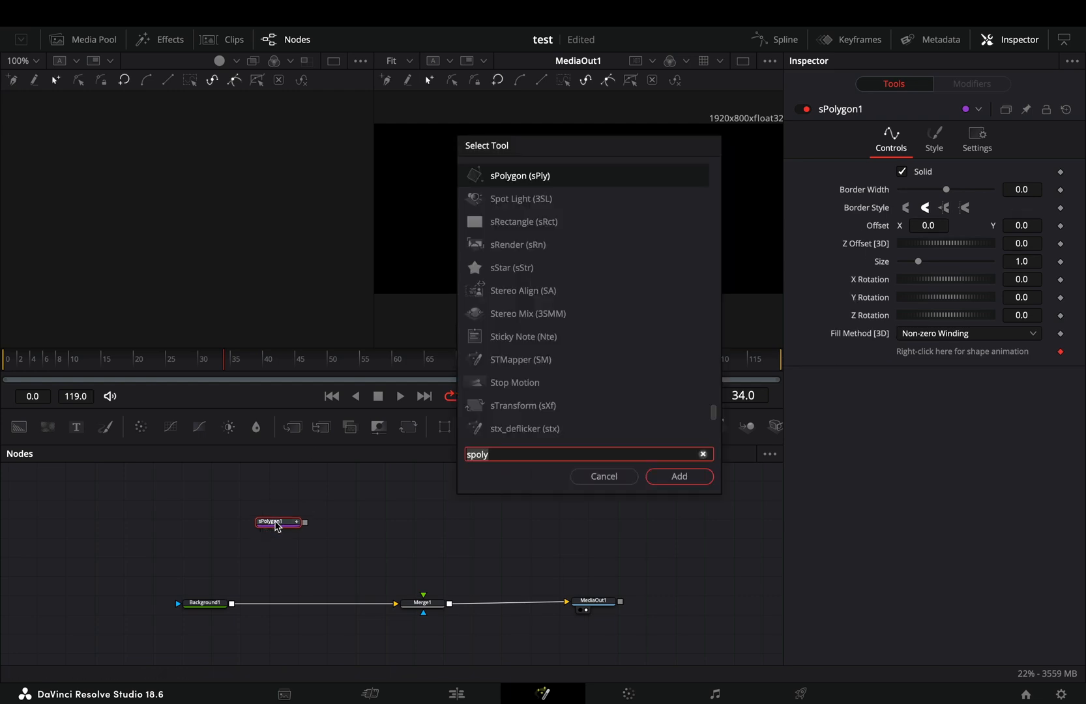
Step: Extrude the polygon with an Extrude3D node at depth 0.2 and start adding a Merge3D
{"action": "left_click", "coordinate": [679, 477]}
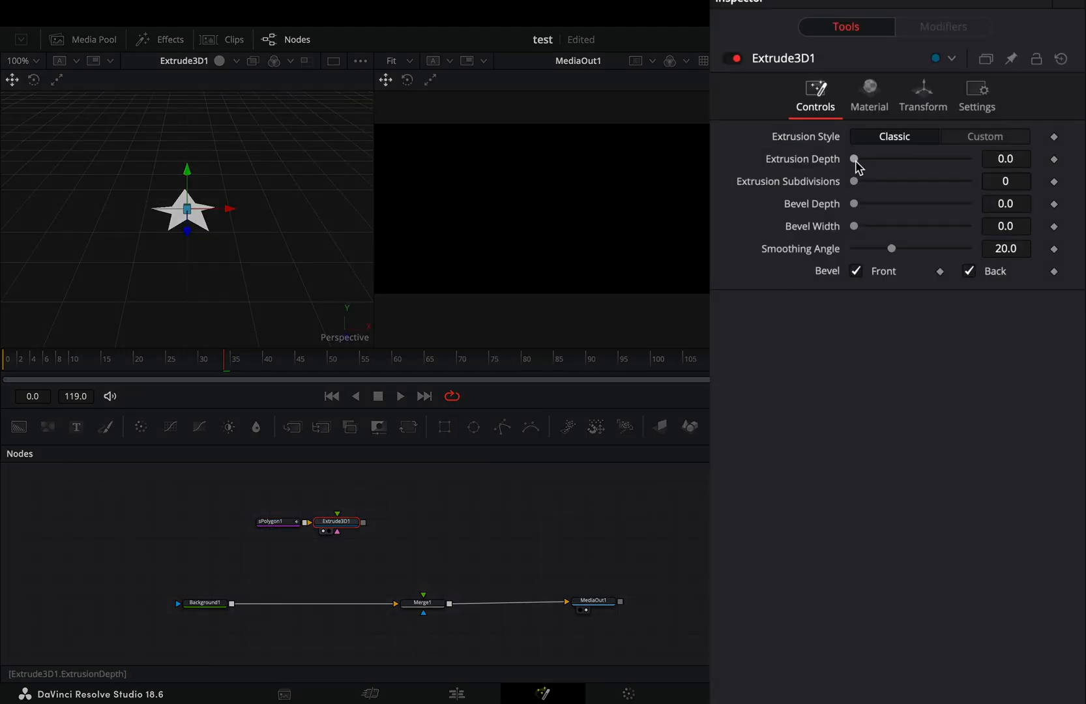
{"action": "left_click_drag", "start_coordinate": [854, 159], "coordinate": [968, 159]}
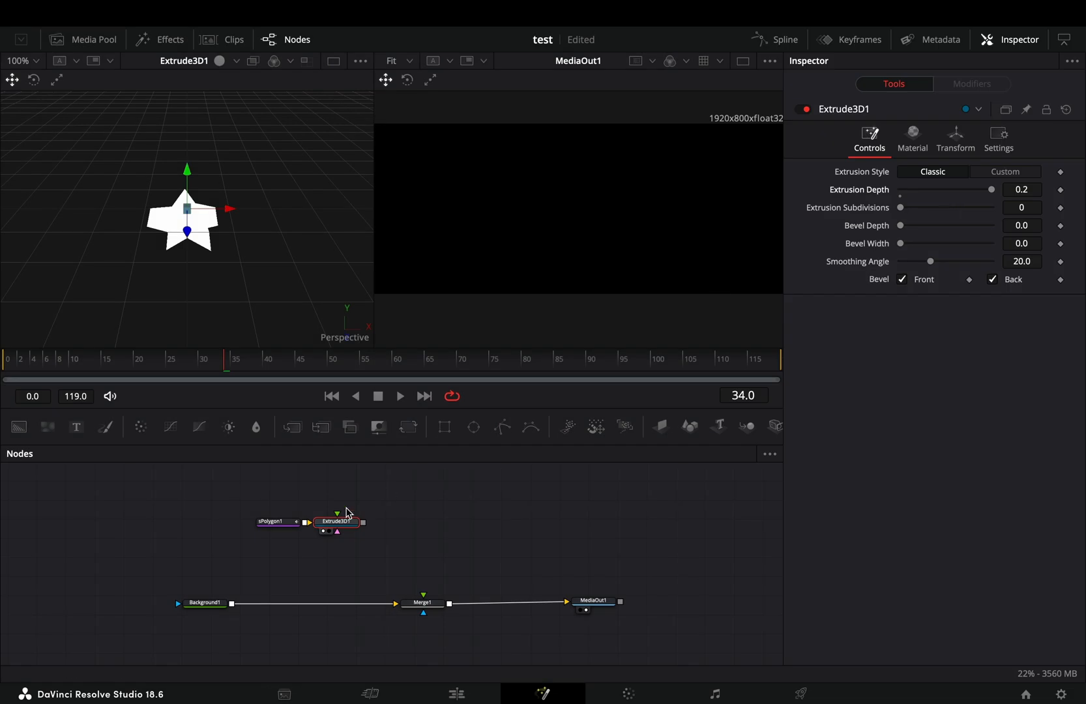
{"action": "type", "text": "merg"}
{"action": "type", "text": "re"}
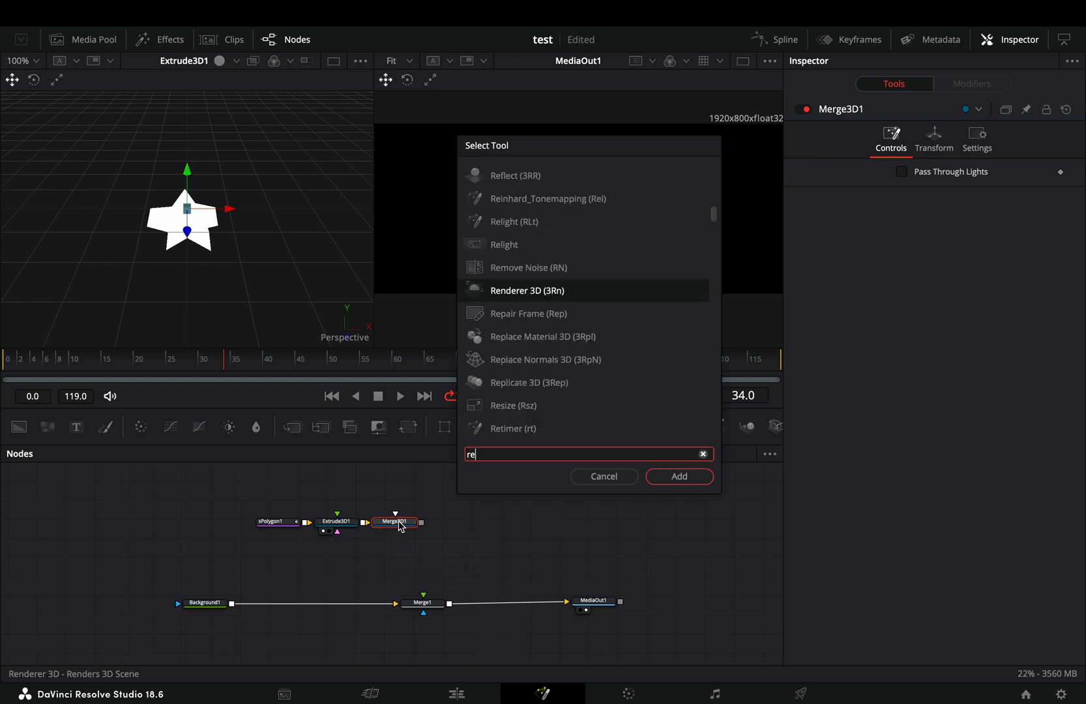
Step: Add a Renderer3D after Merge3D, wire it into Merge1 and enable its lighting
{"action": "left_click", "coordinate": [678, 477]}
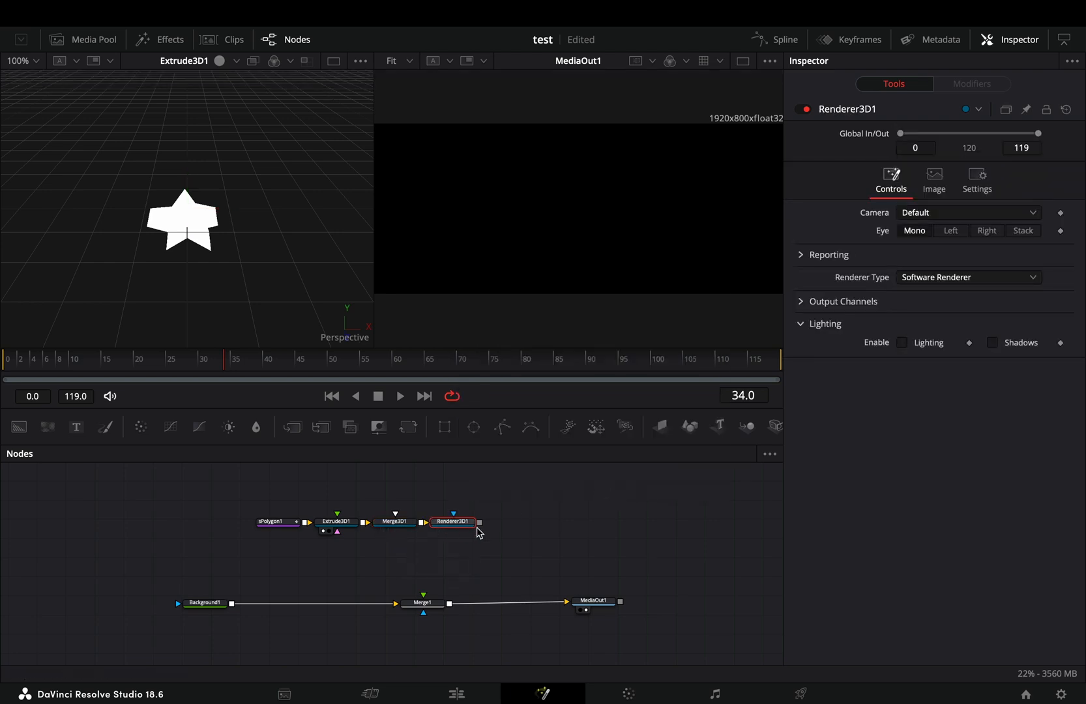
{"action": "left_click_drag", "start_coordinate": [478, 522], "coordinate": [422, 602]}
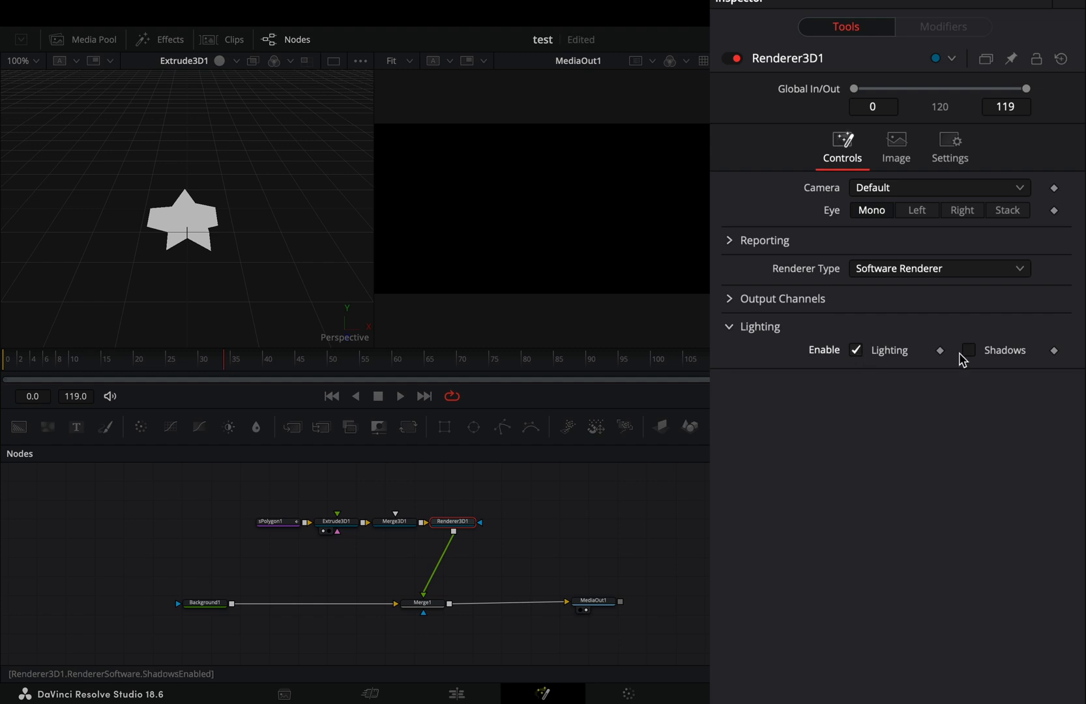
{"action": "left_click", "coordinate": [969, 351]}
{"action": "type", "text": "amb"}
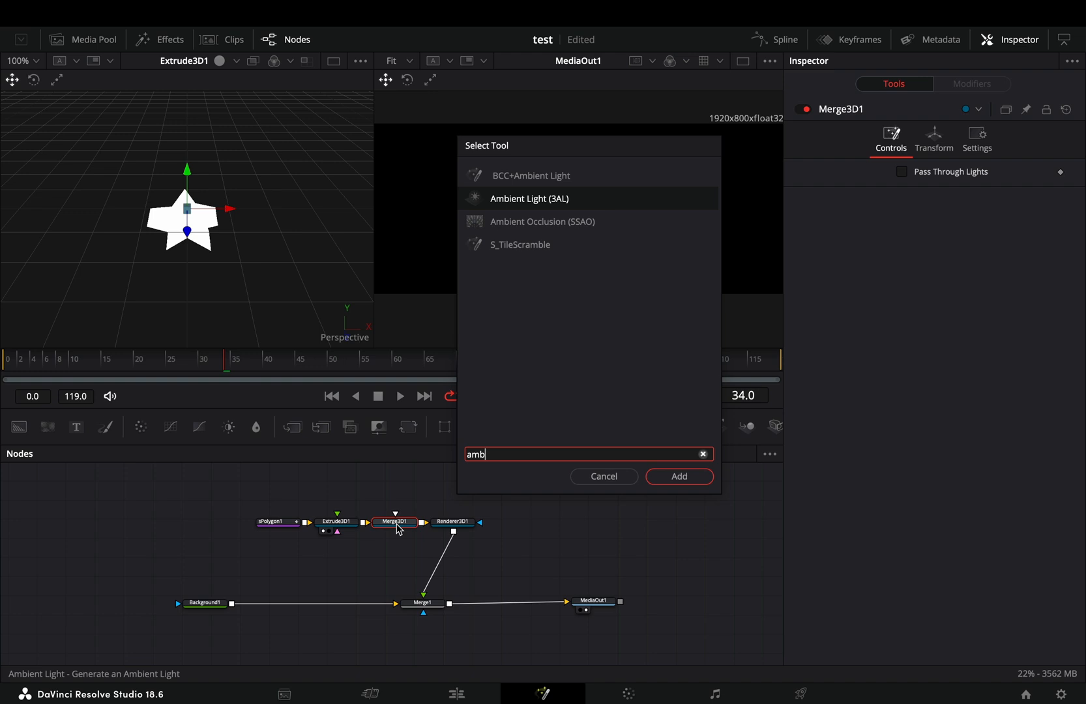
Step: Add Ambient and Point lights to Merge3D, placing the point light at X -0.261, Z 0.29
{"action": "left_click", "coordinate": [678, 477]}
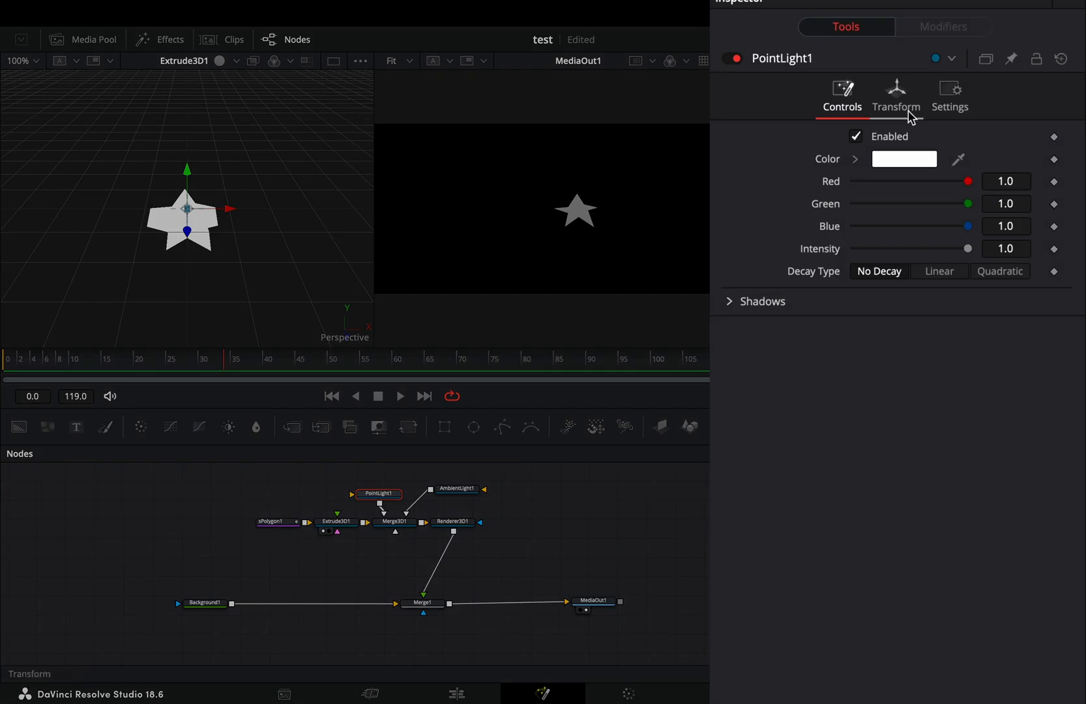
{"action": "left_click", "coordinate": [896, 95]}
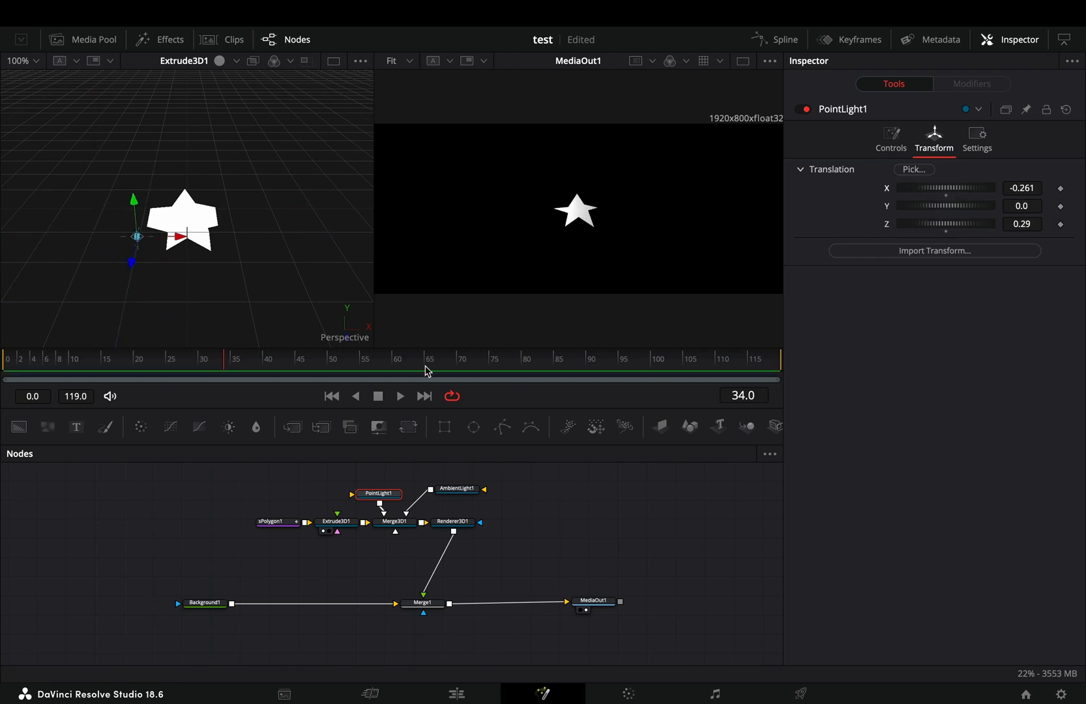
Step: Set Extrude3D1's scale to 2.166 and rotation to X 26.1, Y -477.4
{"action": "left_click", "coordinate": [335, 521]}
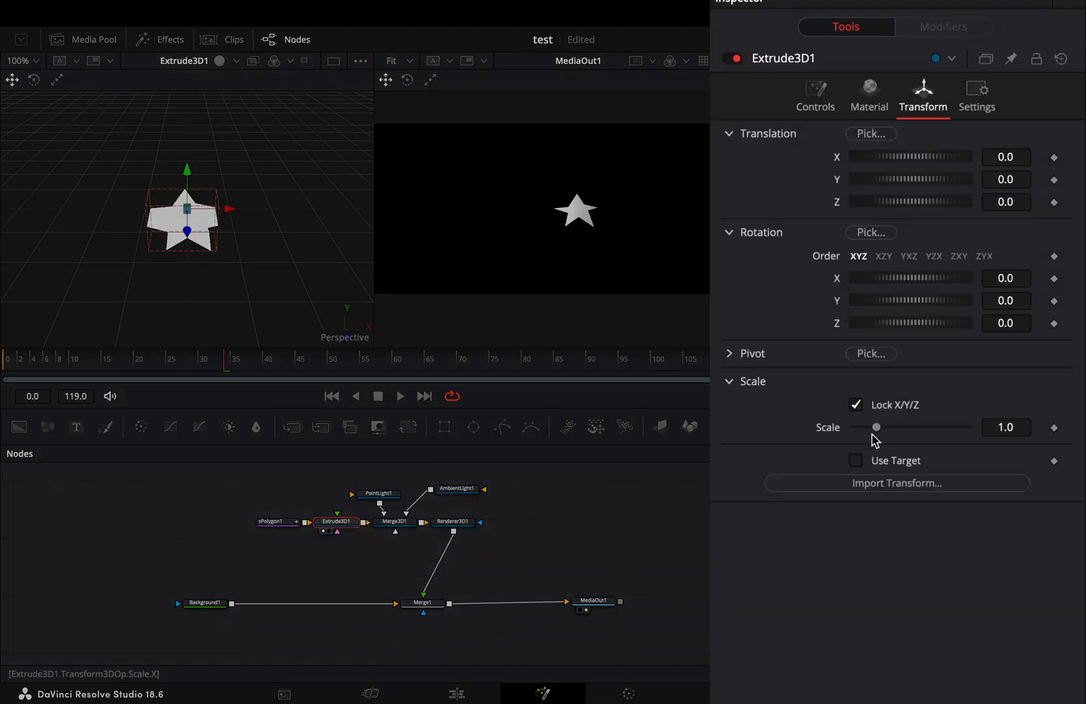
{"action": "left_click_drag", "start_coordinate": [876, 428], "coordinate": [899, 427]}
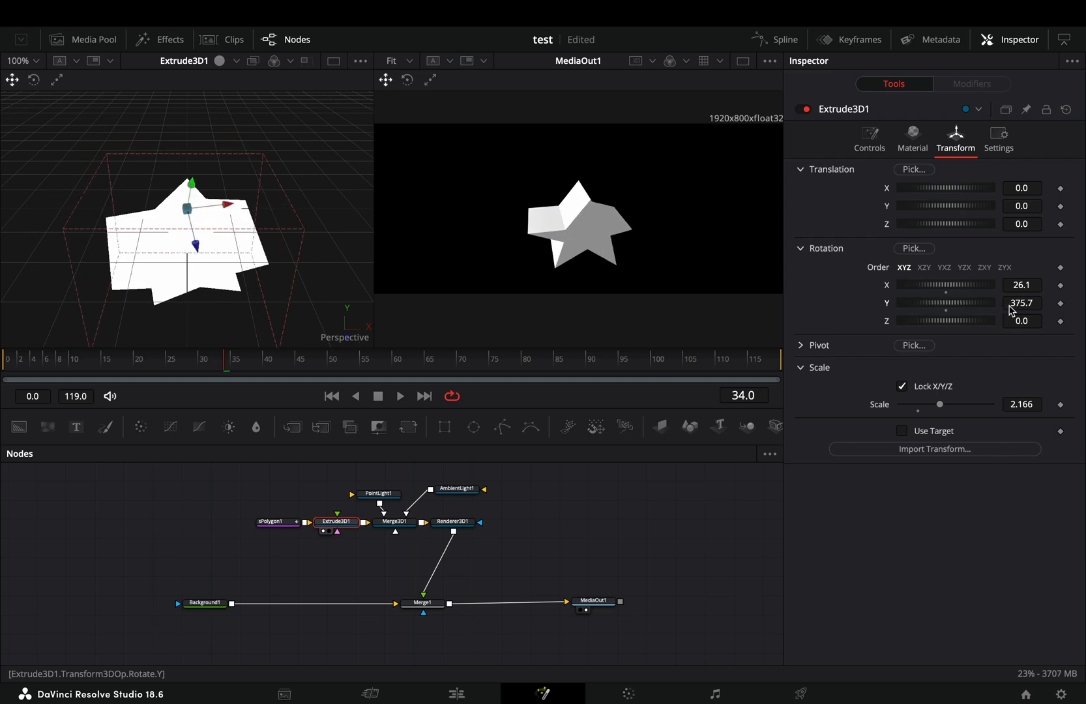
{"action": "left_click_drag", "start_coordinate": [1008, 302], "coordinate": [787, 313]}
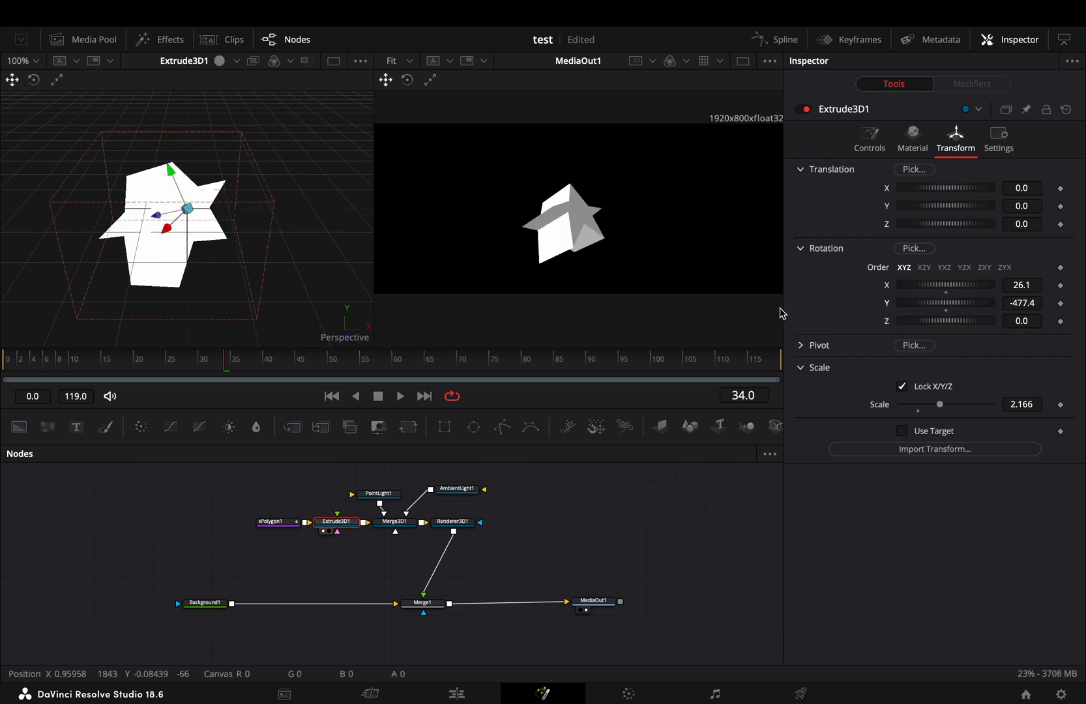